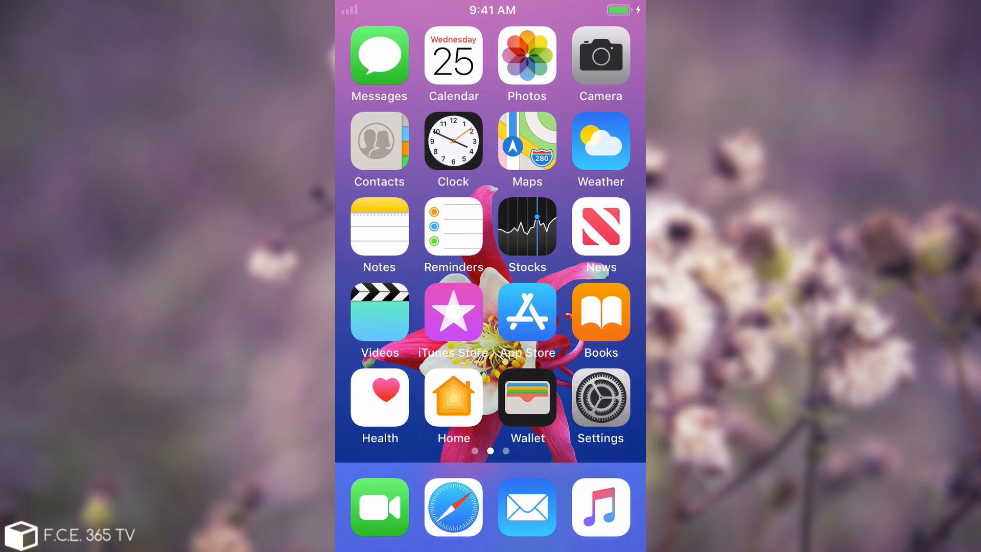
Swipe left to the third home screen page with unc0ver and Cydia.
{"action": "scroll", "scroll_direction": "left", "scroll_amount": 3}
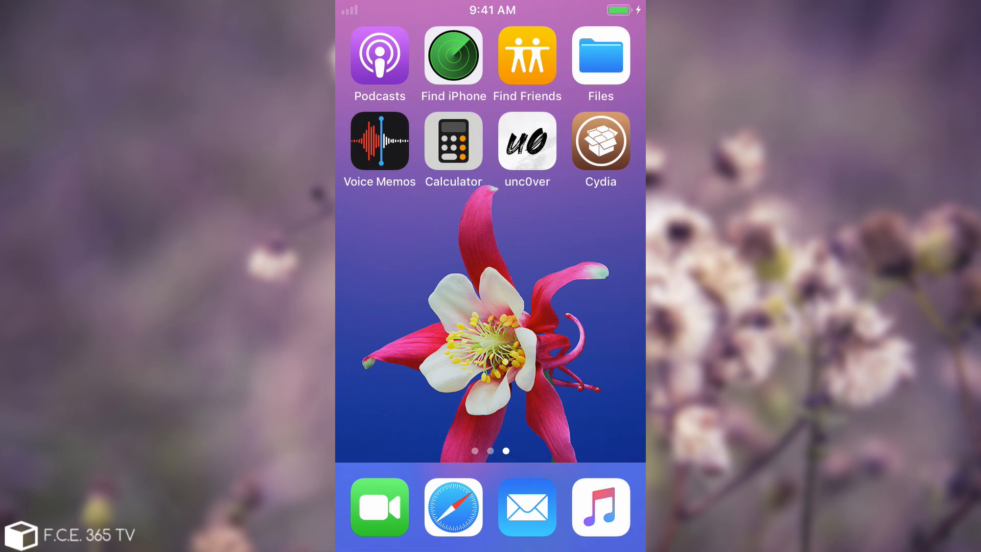
Launch unc0ver and switch it to the light appearance.
{"action": "left_click", "coordinate": [526, 140]}
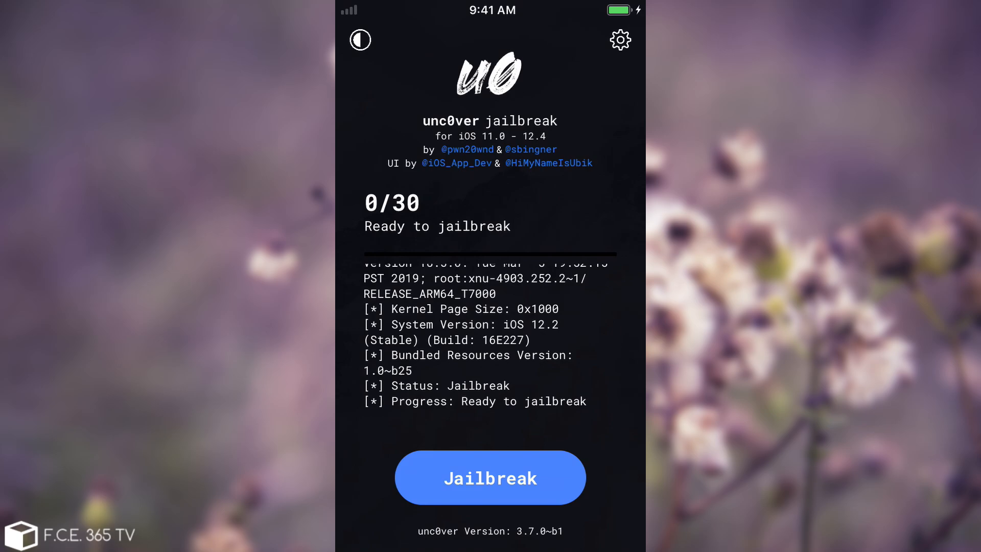
{"action": "left_click", "coordinate": [360, 40]}
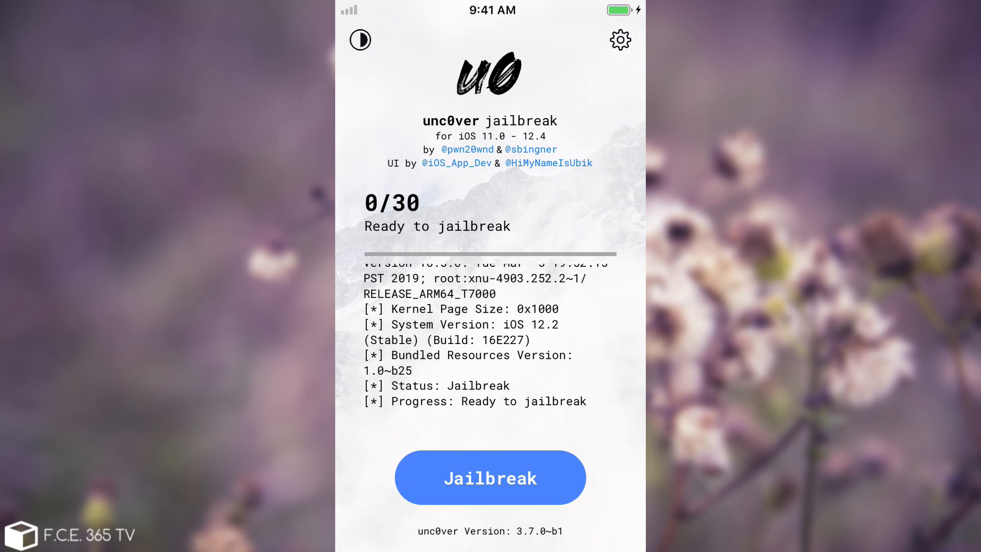
Open unc0ver Settings and scroll through toggles like Load Tweaks and Set Boot Nonce.
{"action": "left_click", "coordinate": [618, 40]}
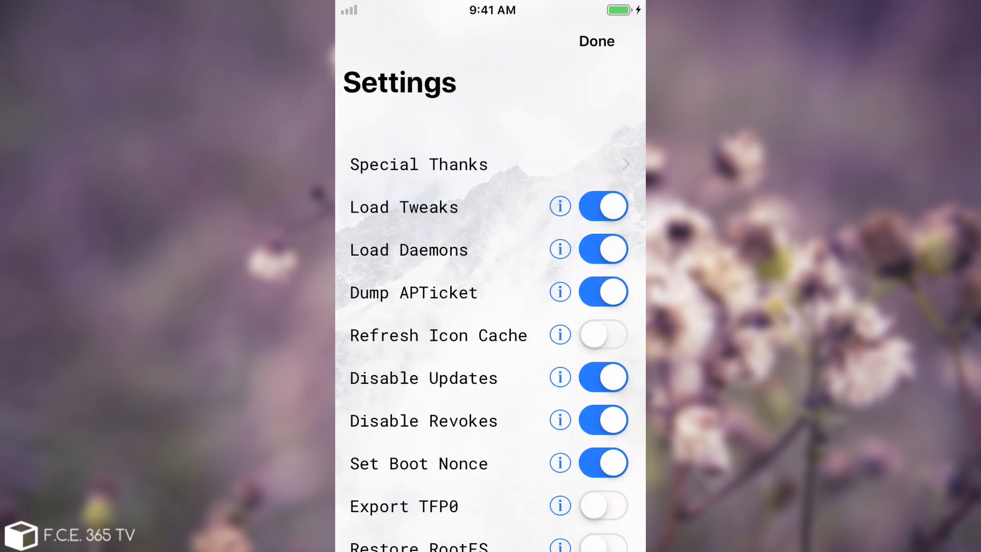
{"action": "scroll", "scroll_direction": "down", "scroll_amount": 3}
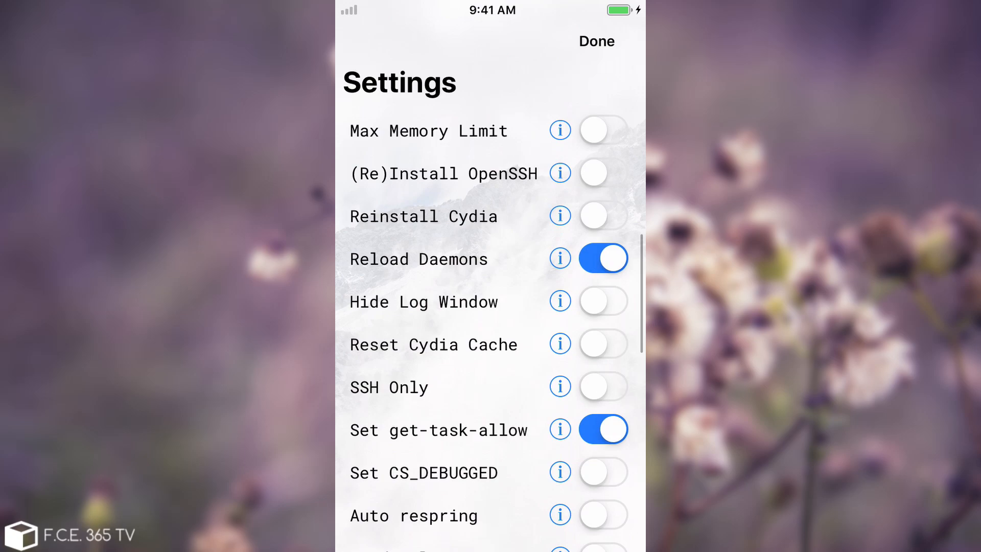
{"action": "scroll", "scroll_direction": "down", "scroll_amount": 3}
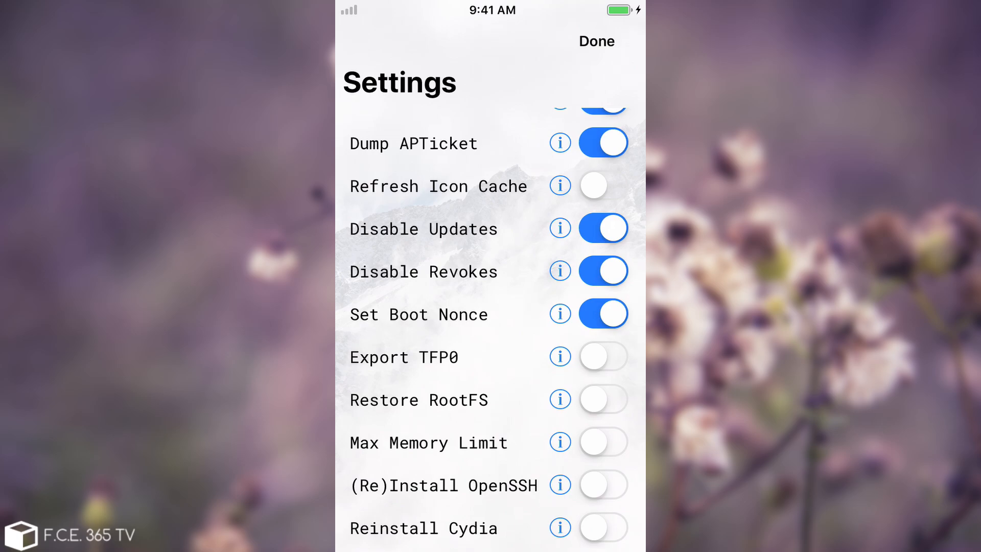
Enable Restore RootFS and confirm the settings with Done.
{"action": "left_click", "coordinate": [603, 399]}
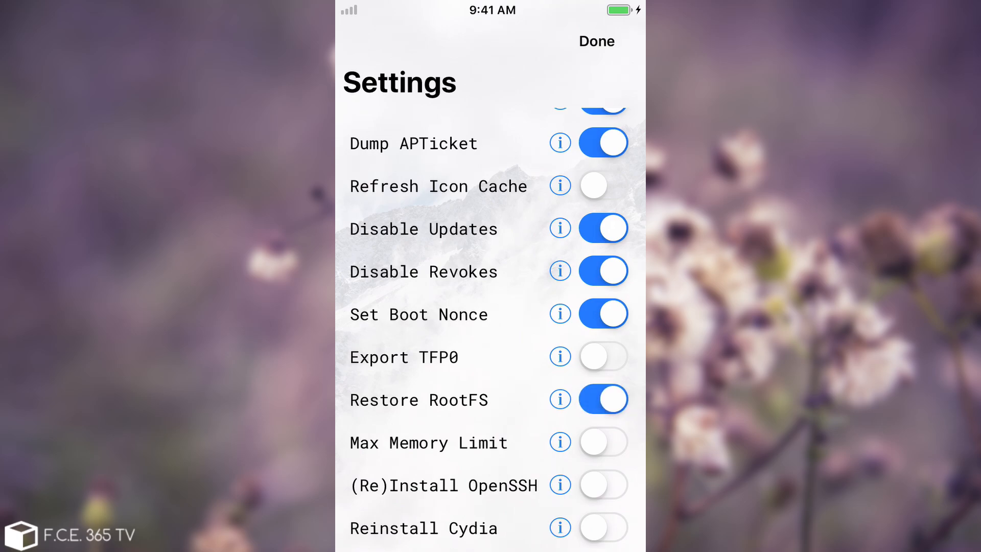
{"action": "left_click", "coordinate": [595, 41]}
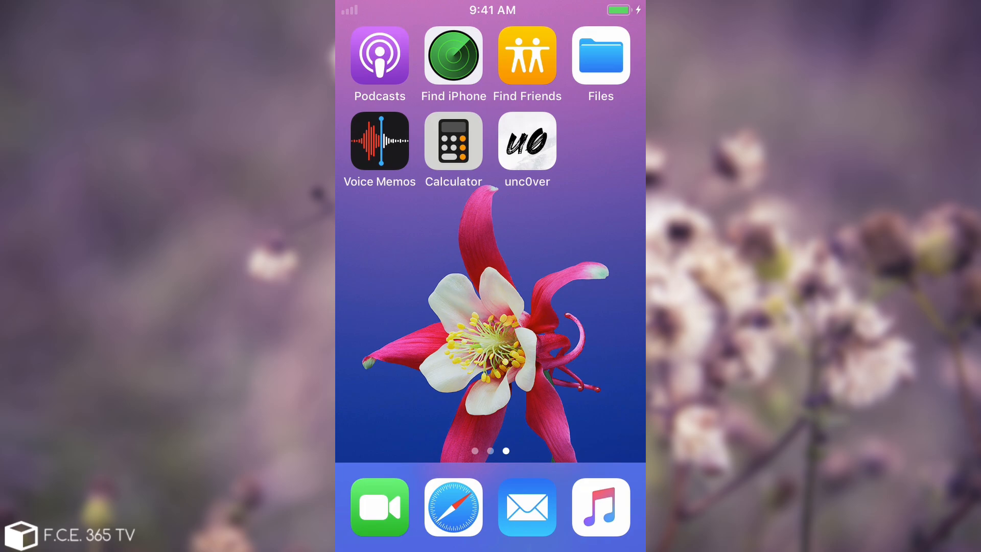
Launch unc0ver from the third home page to jailbreak again.
{"action": "left_click", "coordinate": [526, 140]}
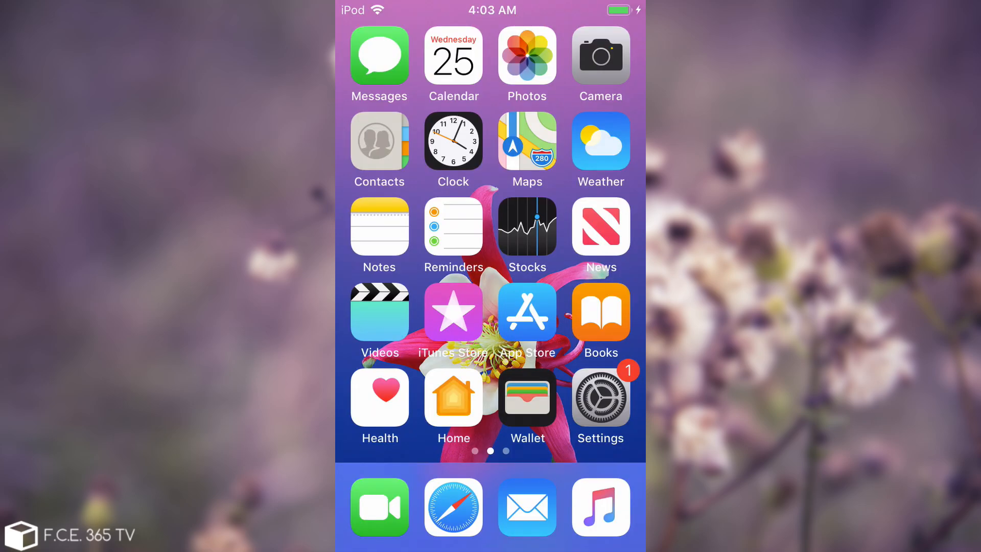
Swipe to the third home page and launch the reinstalled Cydia.
{"action": "scroll", "scroll_direction": "left", "scroll_amount": 3}
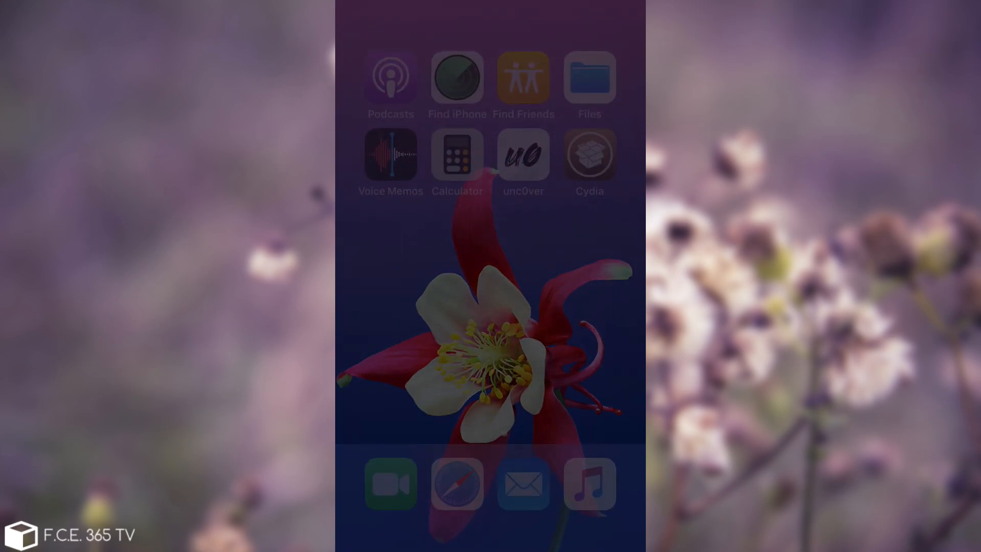
{"action": "left_click", "coordinate": [523, 154]}
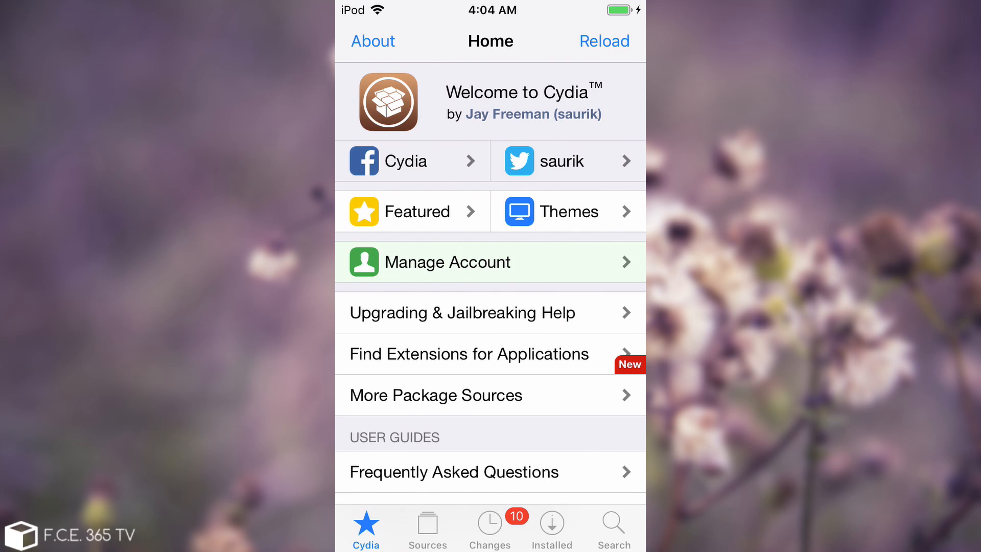
Exit Cydia and swipe back to the main home screen page.
{"action": "left_click", "coordinate": [426, 527]}
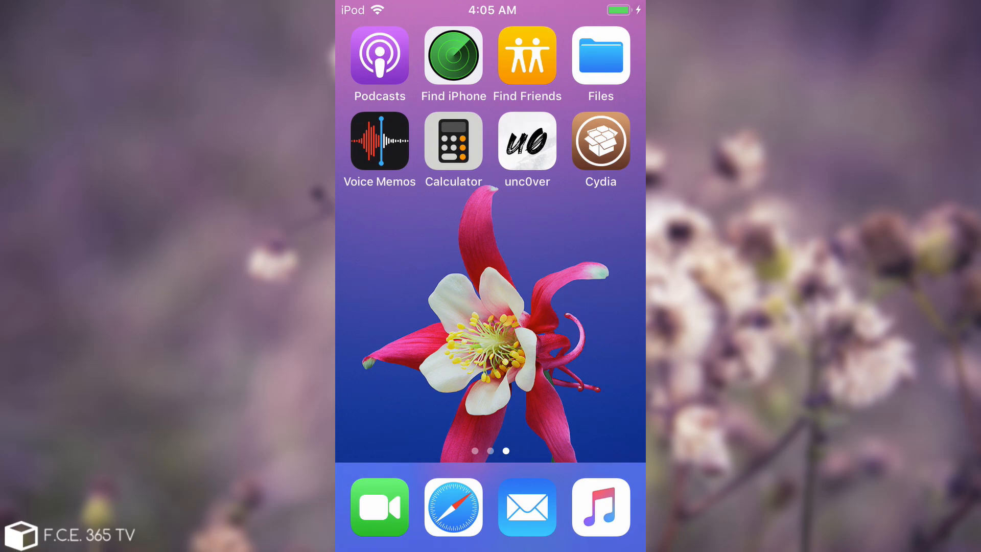
{"action": "scroll", "scroll_direction": "left", "scroll_amount": 3}
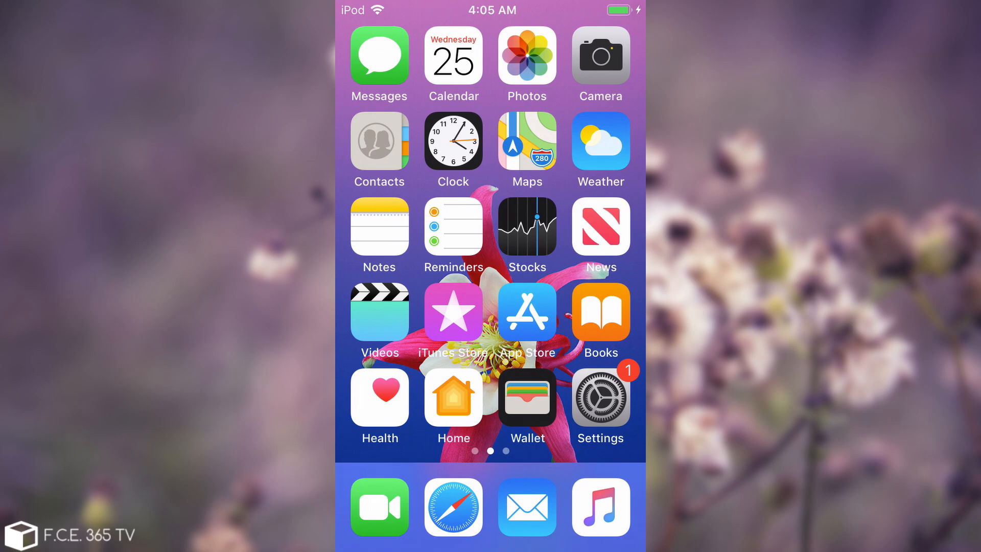